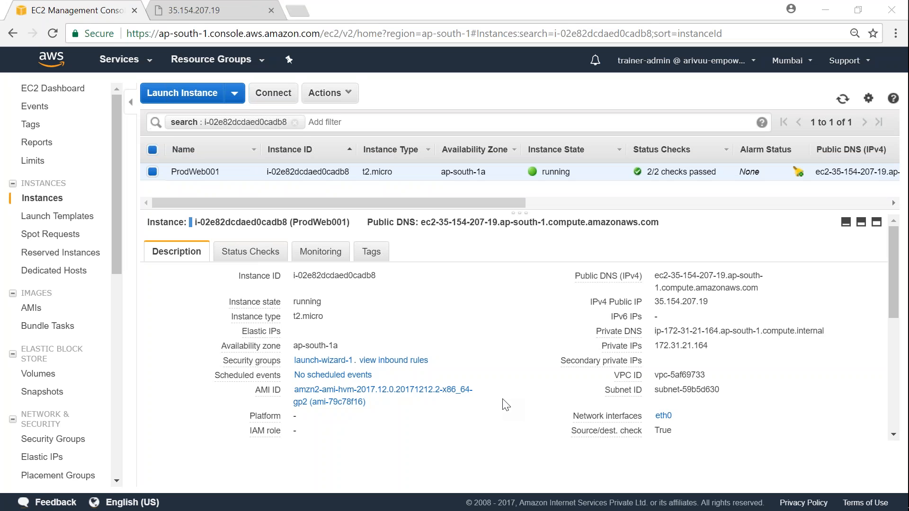
pyautogui.moveTo(278, 193)
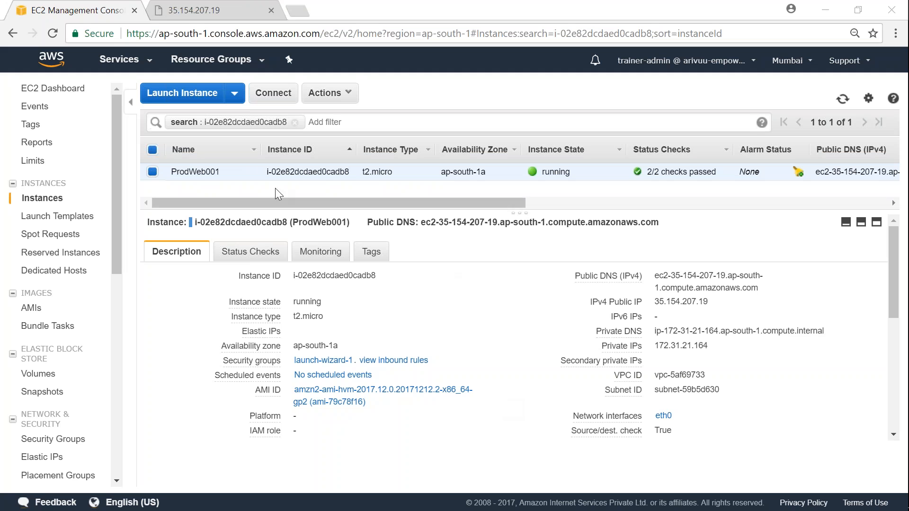
pyautogui.moveTo(202, 196)
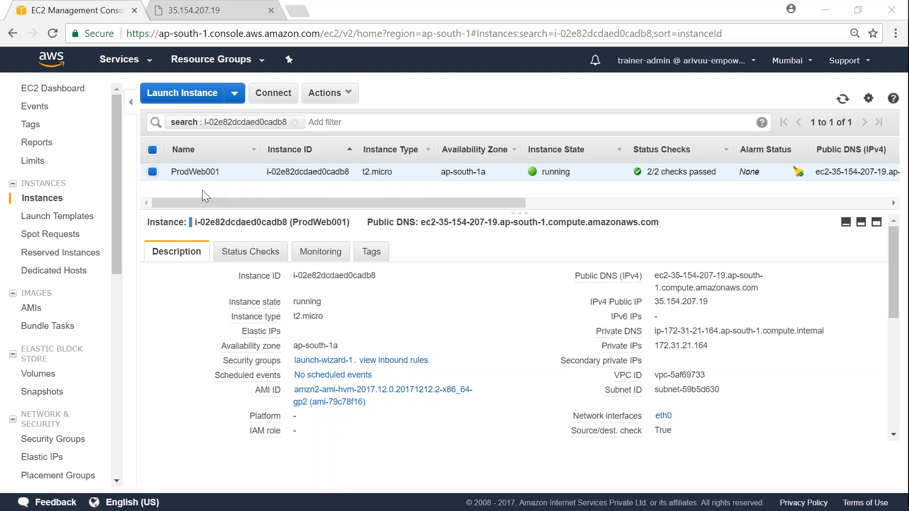
pyautogui.moveTo(655, 308)
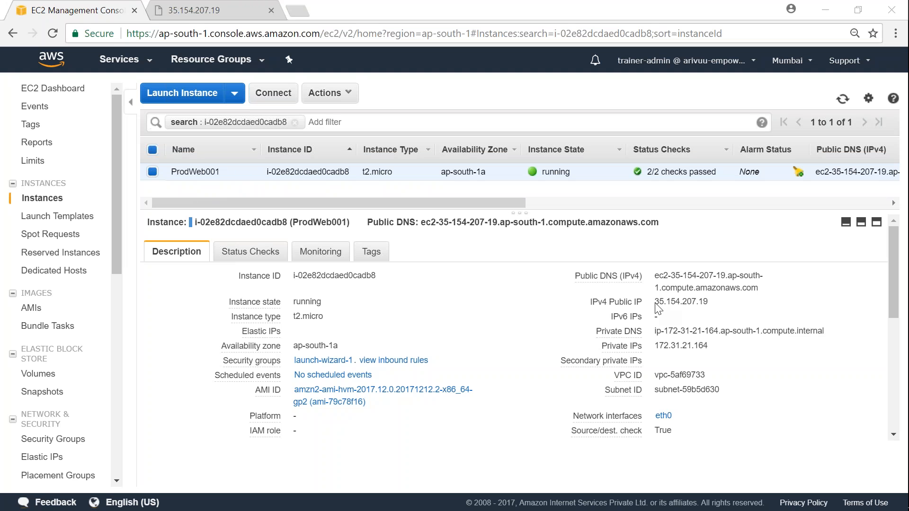
# Step: Select ProdWeb001's current public IP 35.154.207.19 to note it before changing state
pyautogui.doubleClick(681, 301)
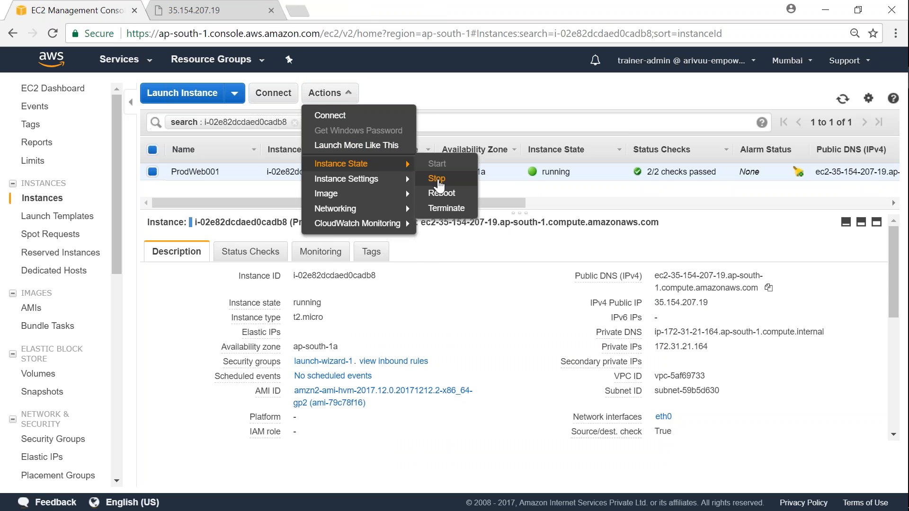
# Step: Stop ProdWeb001 with Yes, Stop and check its public IP field as it shuts down
pyautogui.click(437, 178)
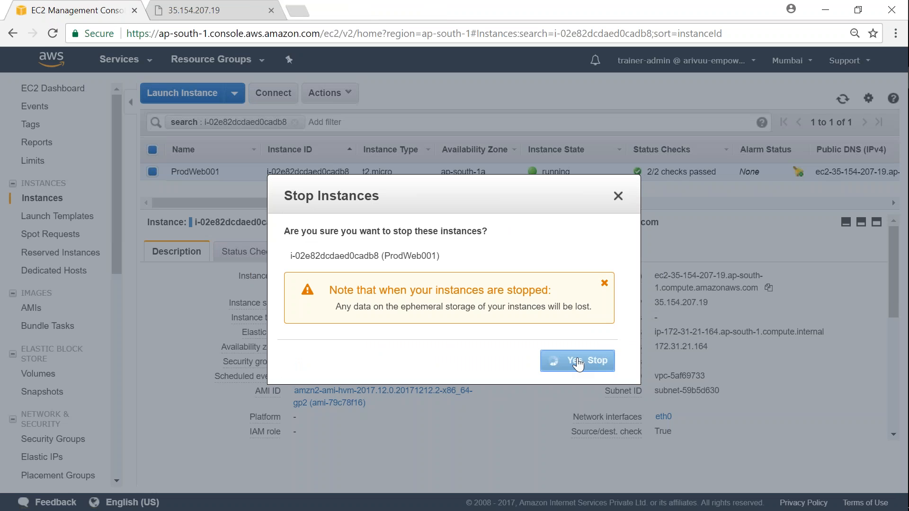
pyautogui.click(577, 360)
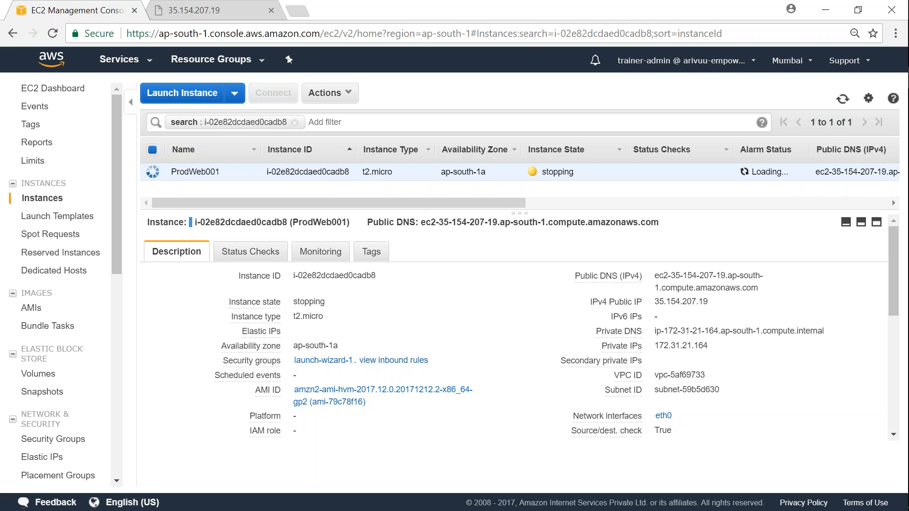
pyautogui.moveTo(621, 361)
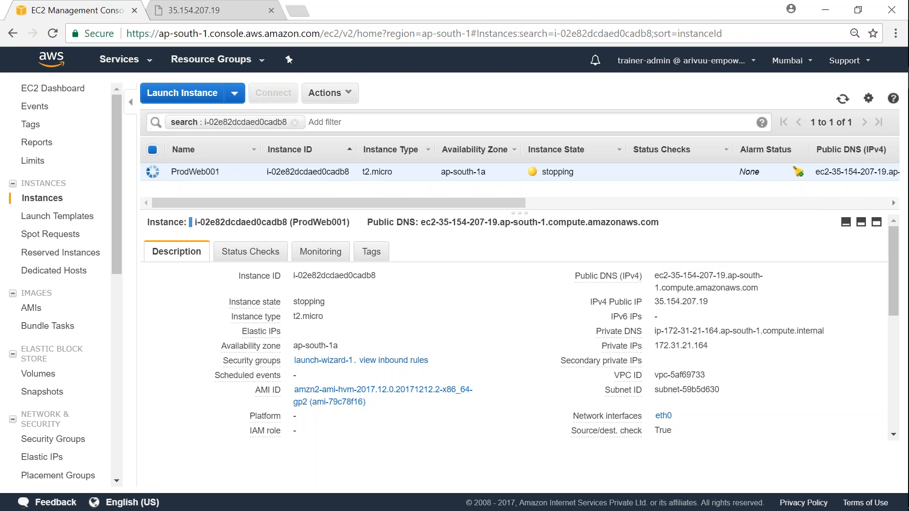
pyautogui.doubleClick(681, 301)
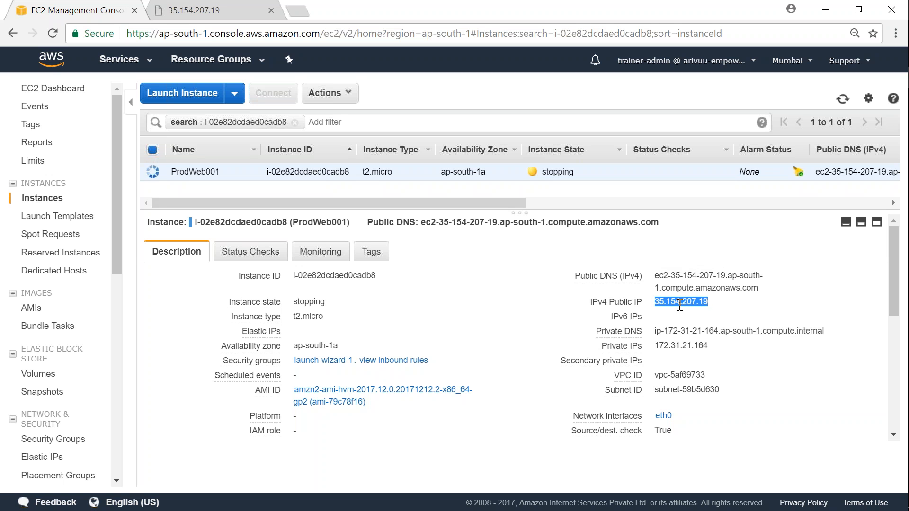
pyautogui.moveTo(41, 456)
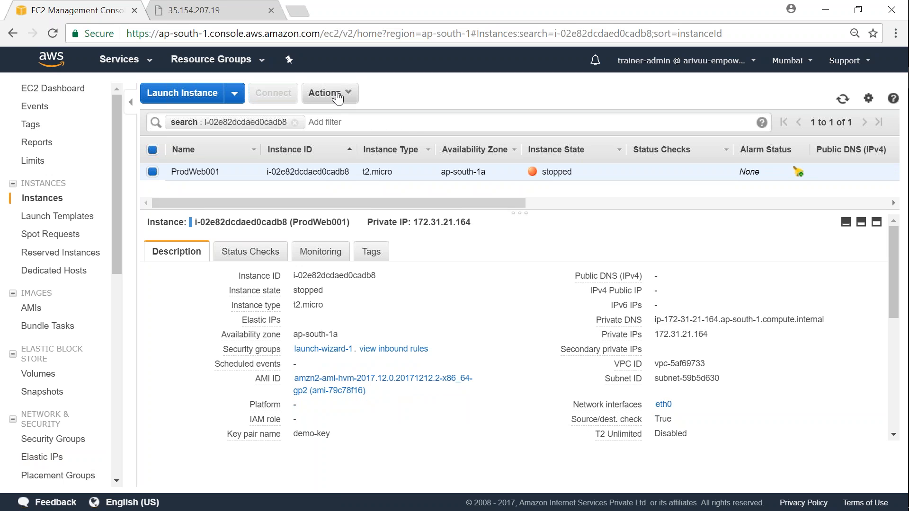
# Step: Start ProdWeb001 again with Yes, Start so it runs with new public IP 13.126.57.87
pyautogui.click(338, 93)
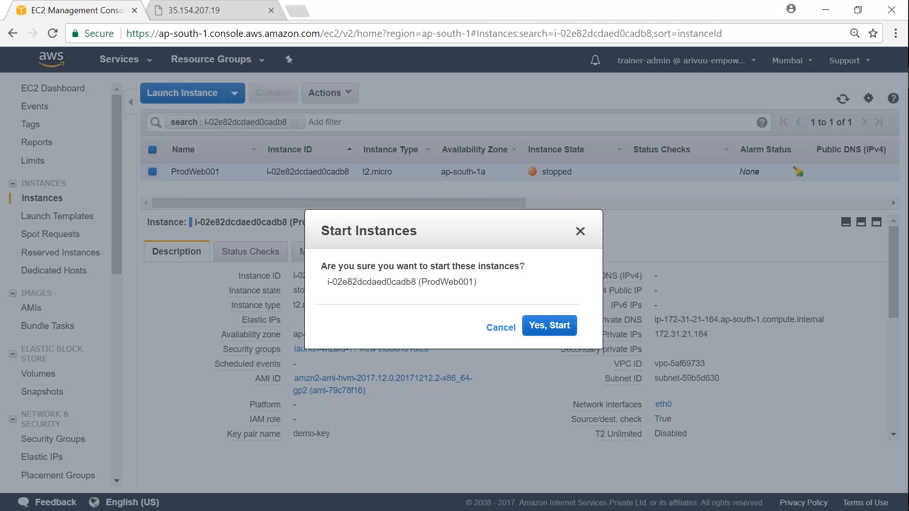
pyautogui.click(548, 324)
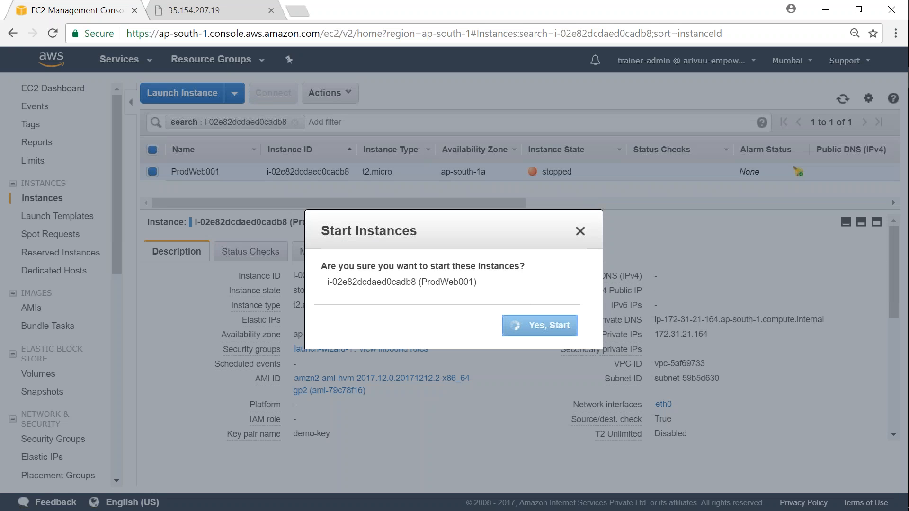
pyautogui.click(538, 325)
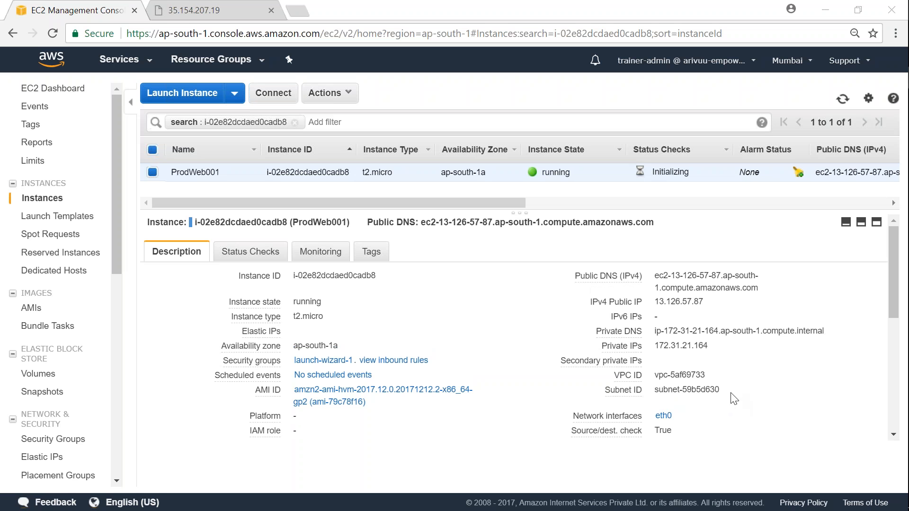
pyautogui.moveTo(573, 195)
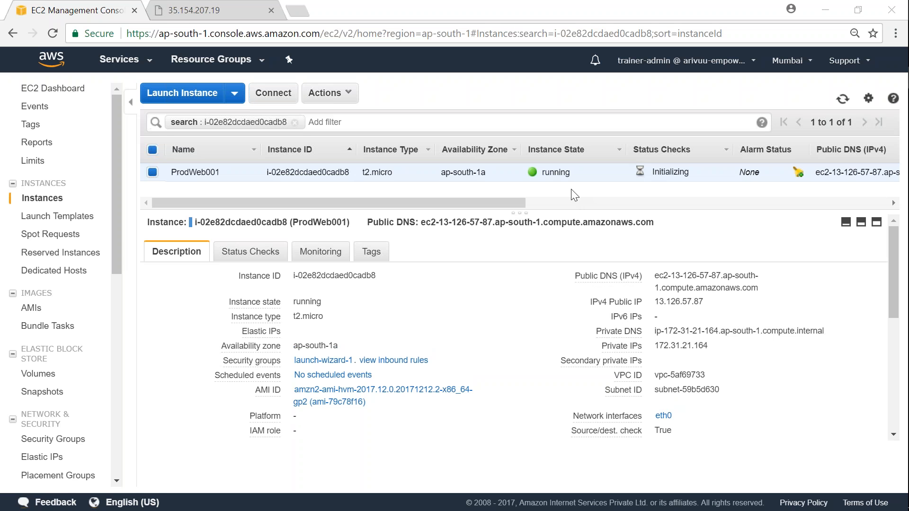
pyautogui.moveTo(658, 301)
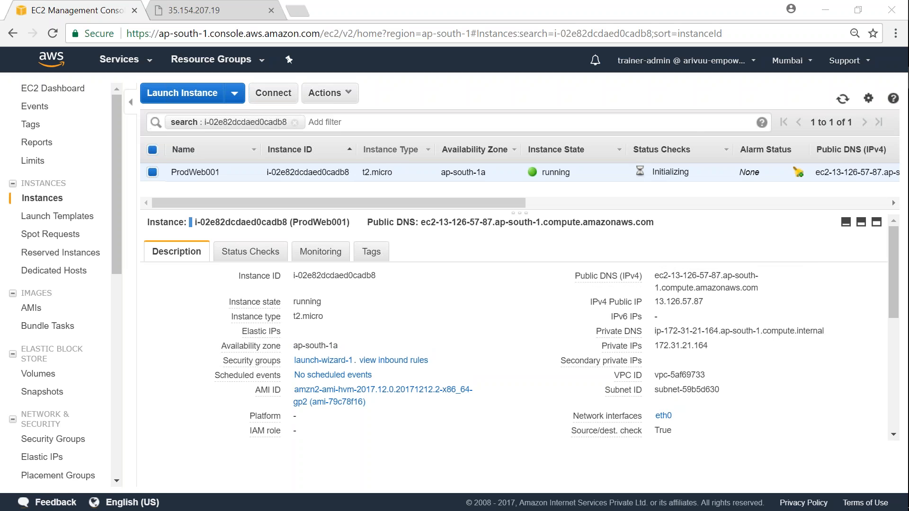
pyautogui.moveTo(203, 10)
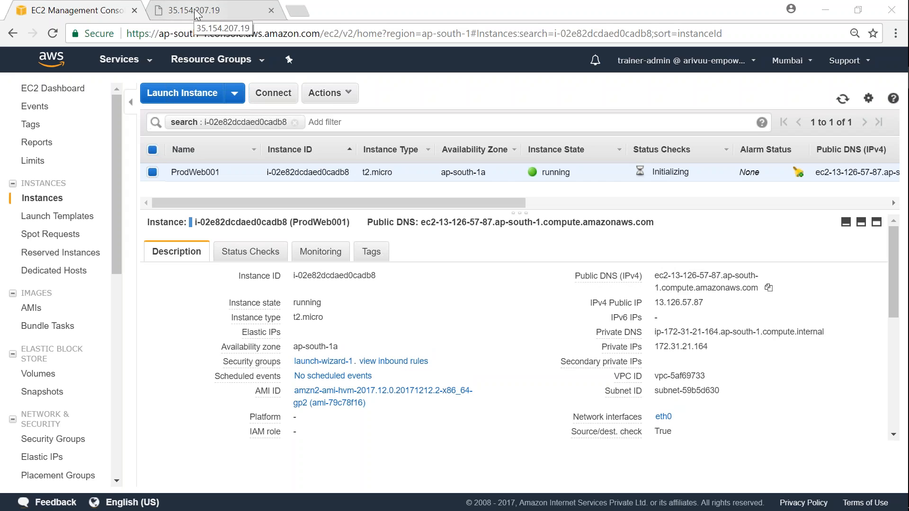
# Step: Reload the old 35.154.207.19 page and load 13.126.57.87 in a new tab to compare
pyautogui.click(194, 9)
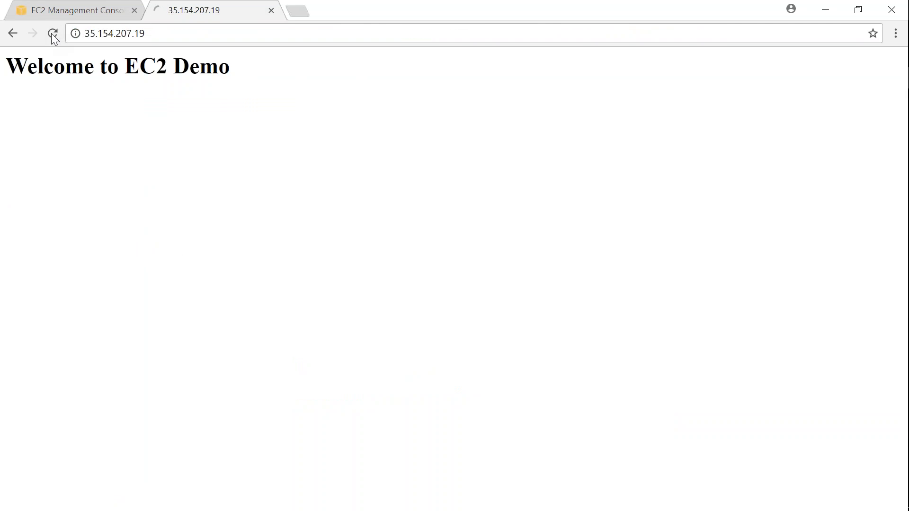
pyautogui.click(52, 33)
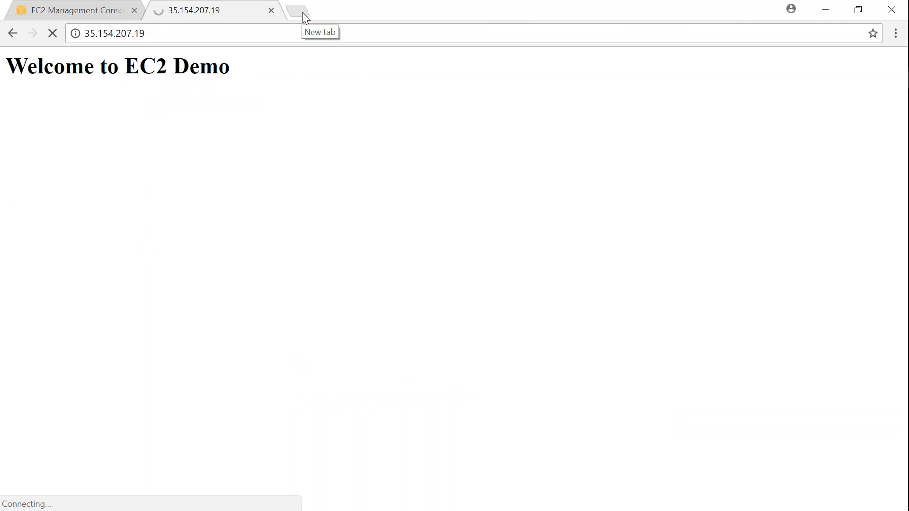
pyautogui.click(304, 10)
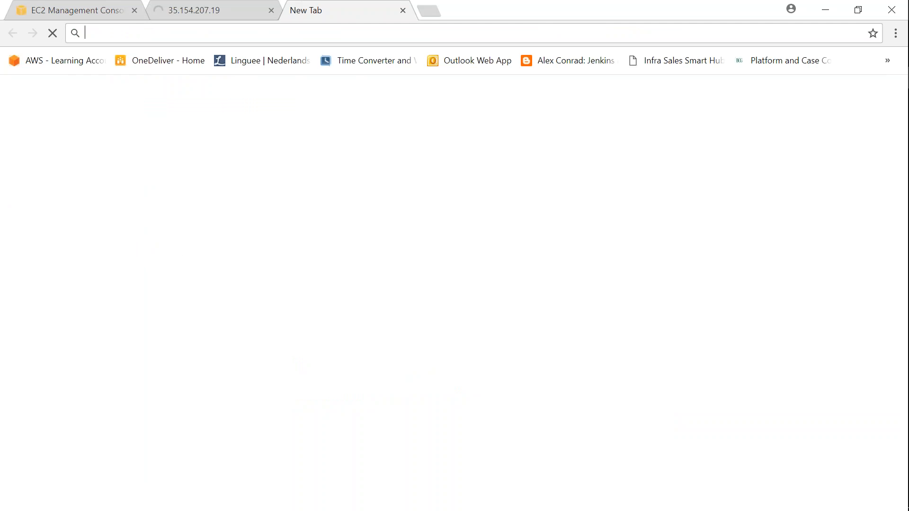
pyautogui.write('13.126.57.87')
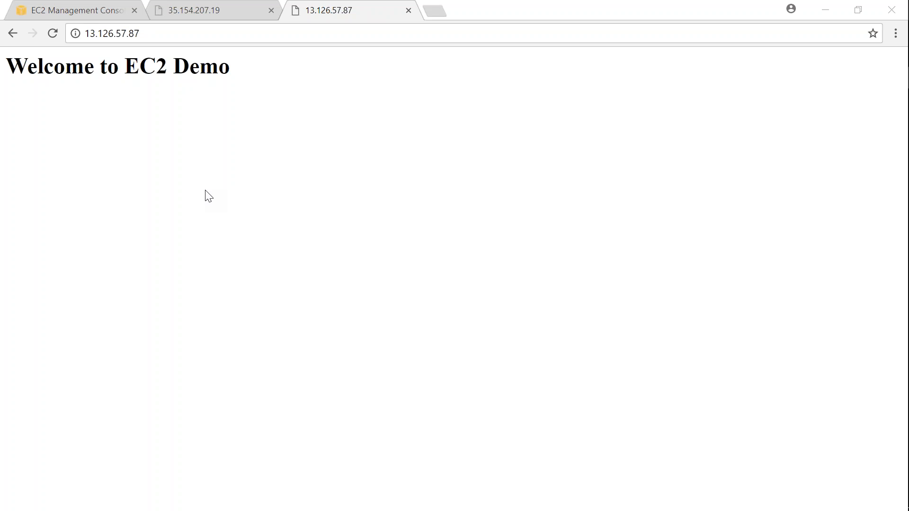
pyautogui.click(208, 9)
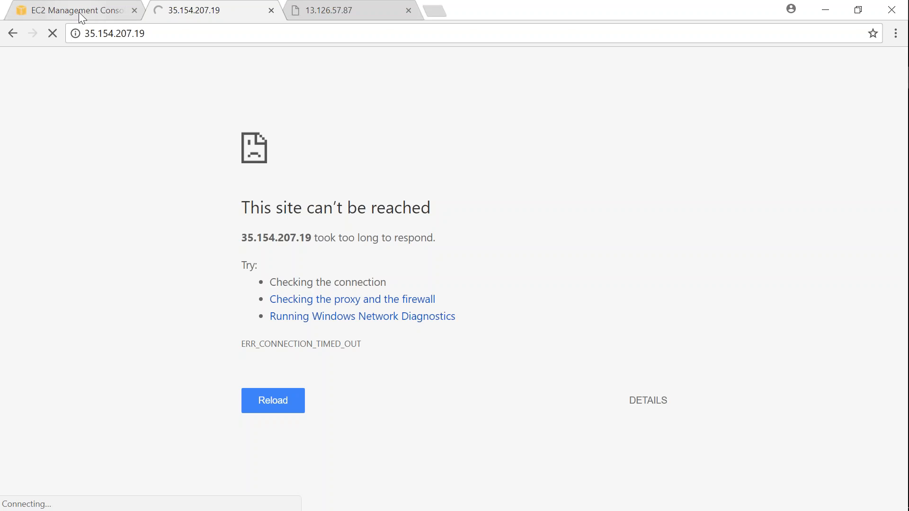
# Step: From Elastic IPs, allocate a new Elastic IP address 13.126.118.9 and close the confirmation
pyautogui.click(69, 11)
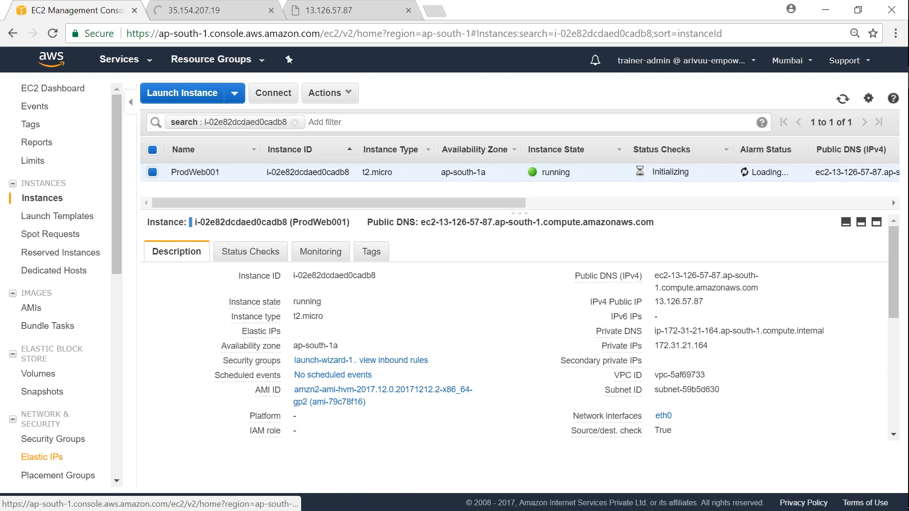
pyautogui.click(41, 456)
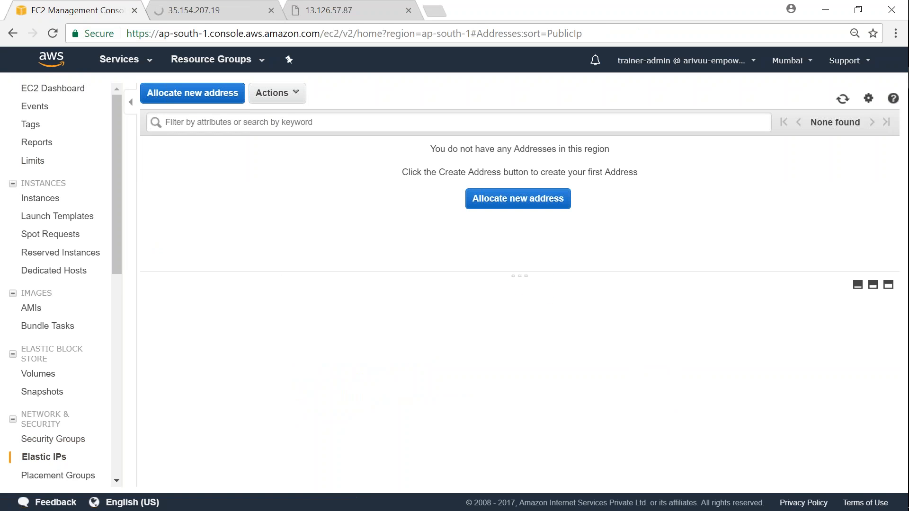
pyautogui.moveTo(517, 198)
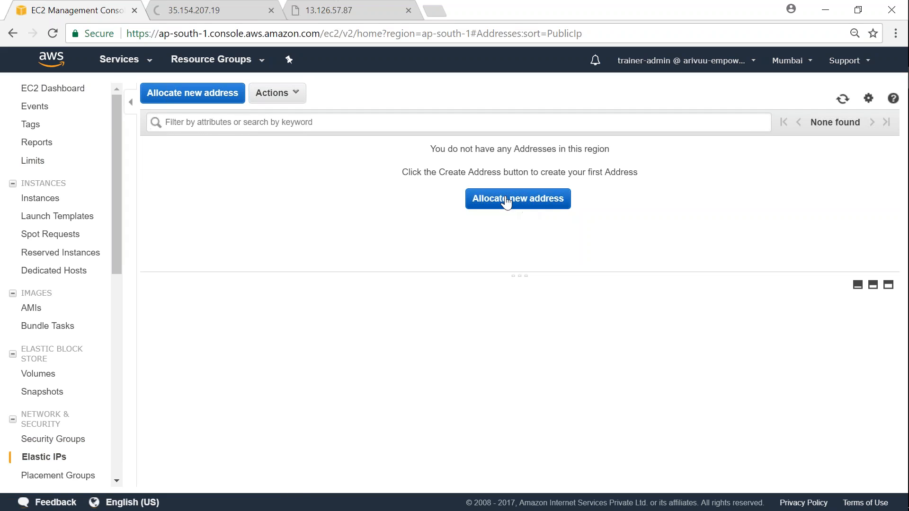
pyautogui.click(518, 198)
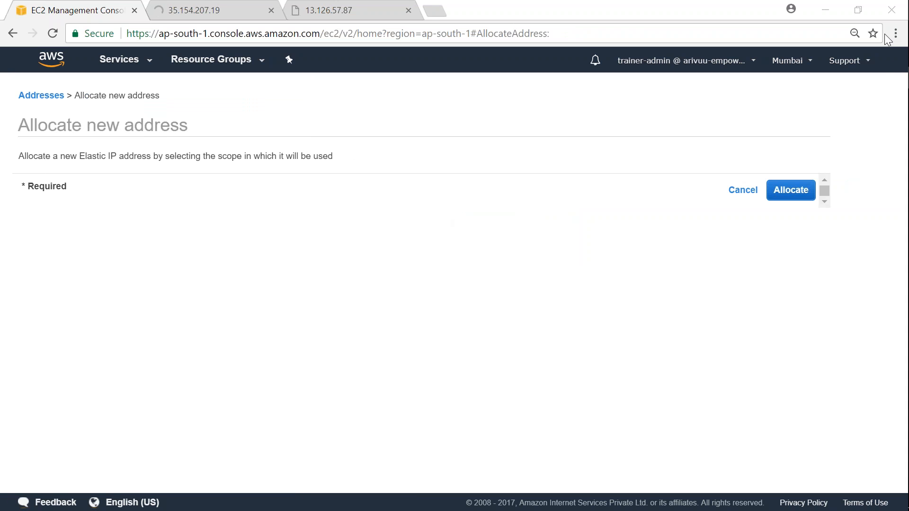
pyautogui.click(791, 189)
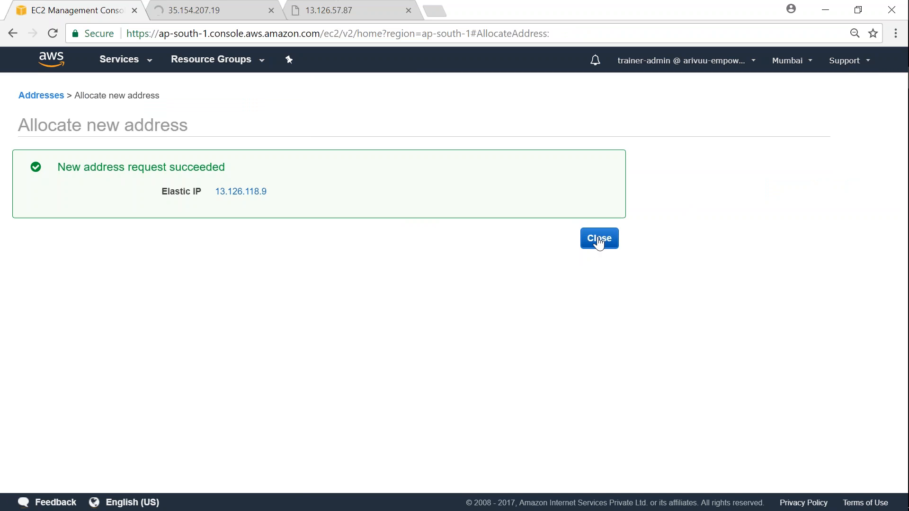
pyautogui.click(599, 239)
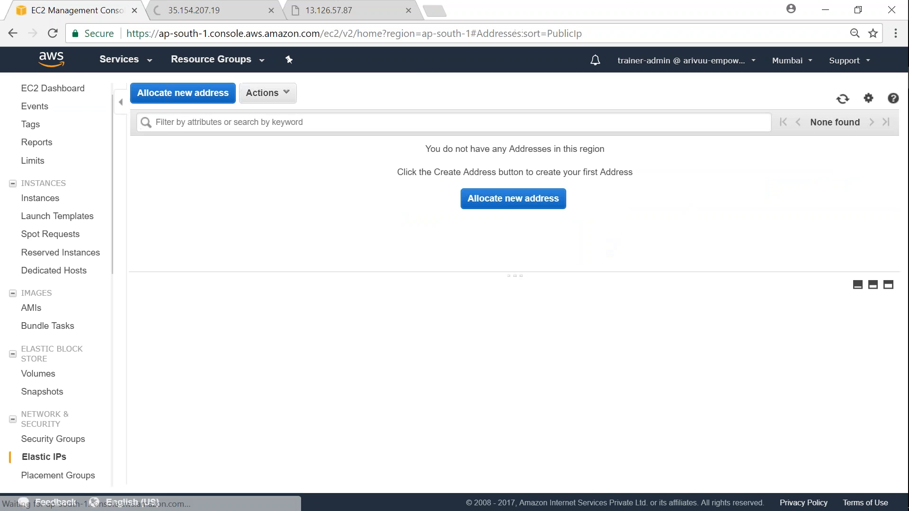
# Step: Refresh the Elastic IP list, note 13.126.118.9 and begin associating it
pyautogui.click(512, 198)
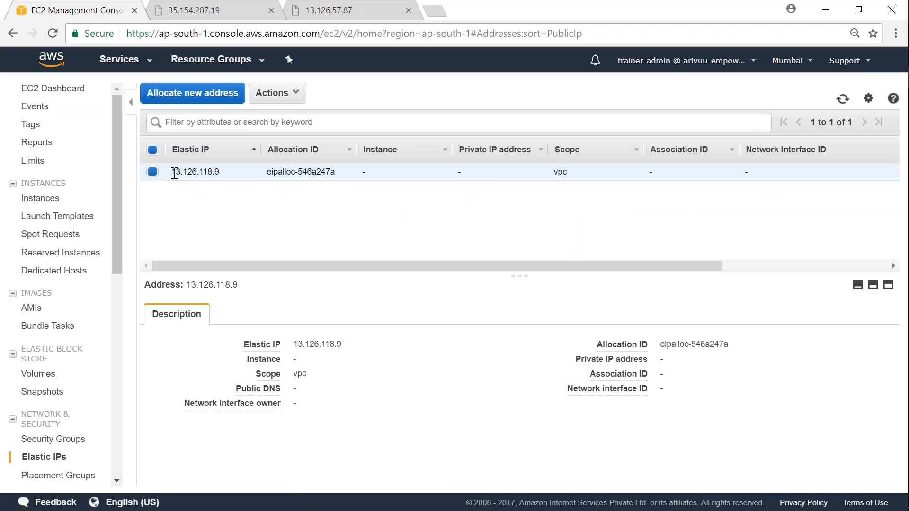
pyautogui.doubleClick(195, 171)
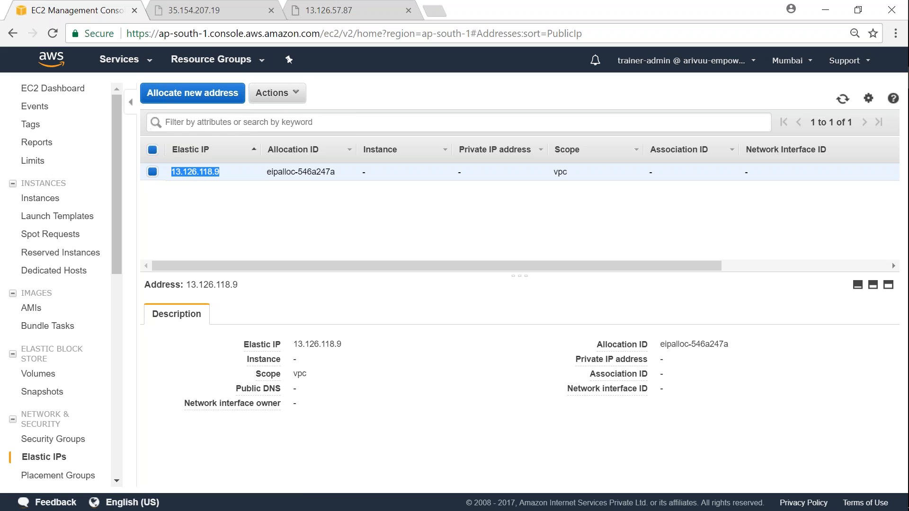
pyautogui.click(277, 93)
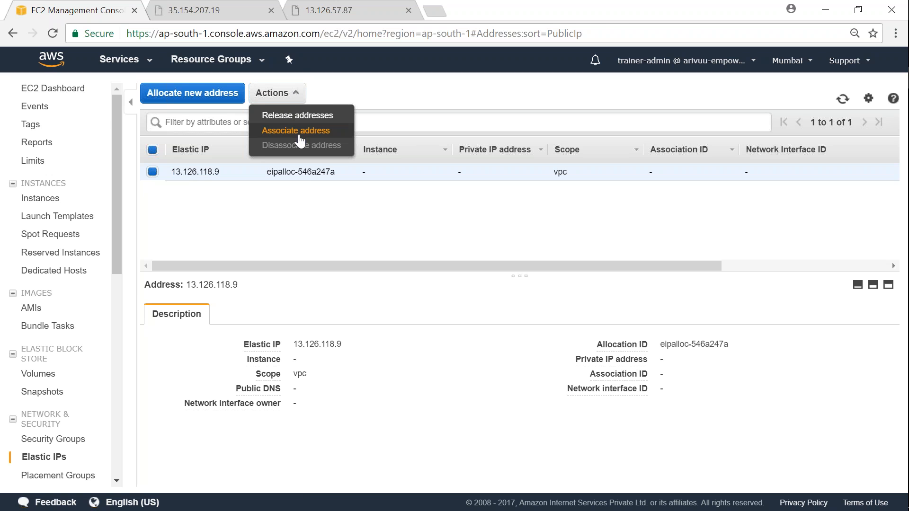
pyautogui.click(295, 131)
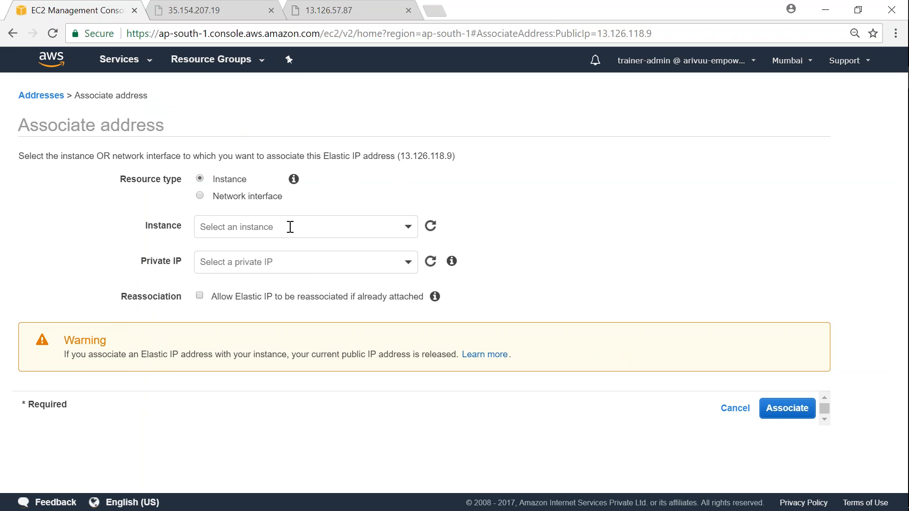
# Step: Associate 13.126.118.9 with instance ProdWeb001 and return to the Instances list
pyautogui.click(304, 226)
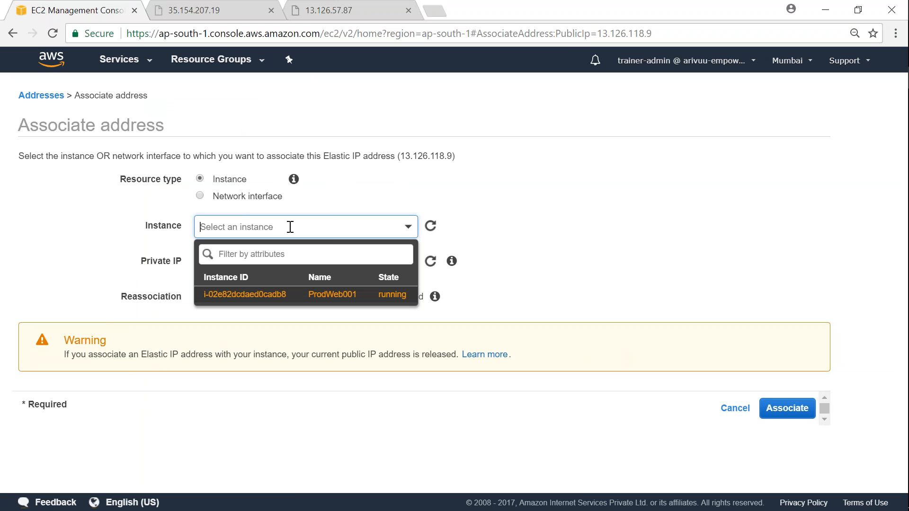
pyautogui.moveTo(267, 301)
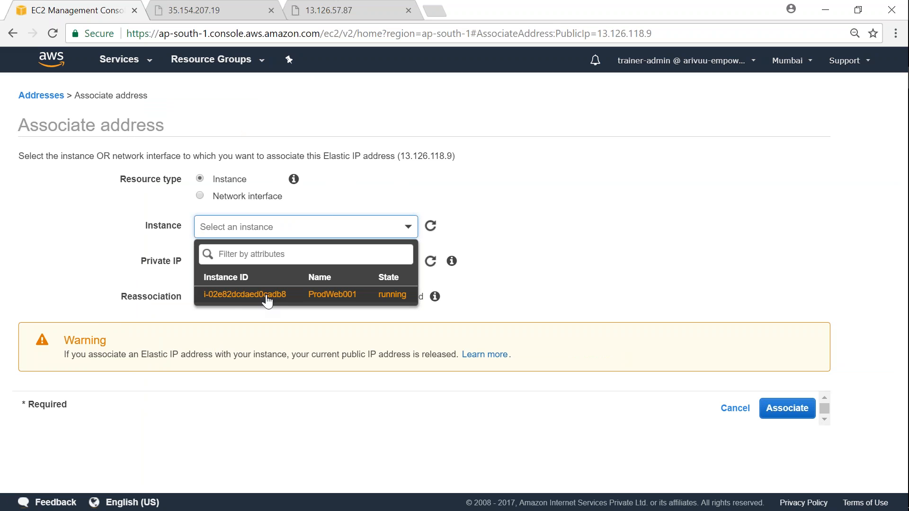
pyautogui.click(245, 294)
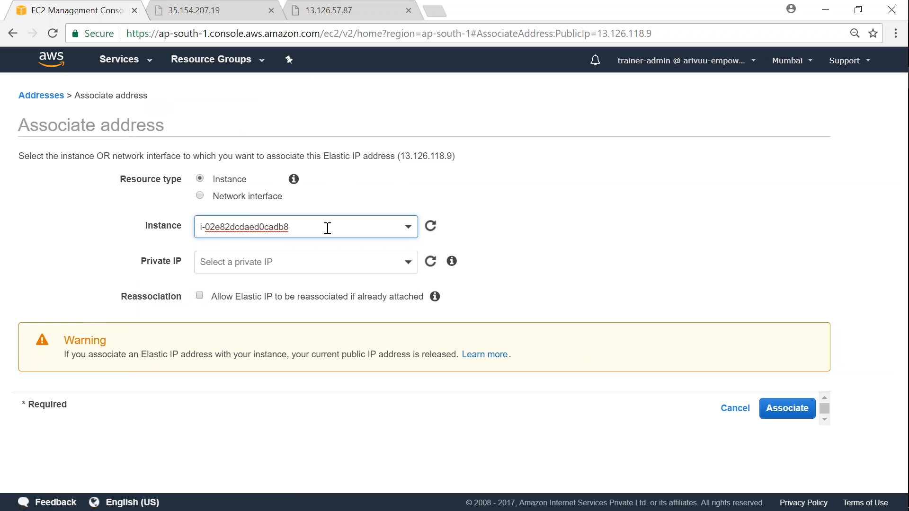
pyautogui.moveTo(732, 423)
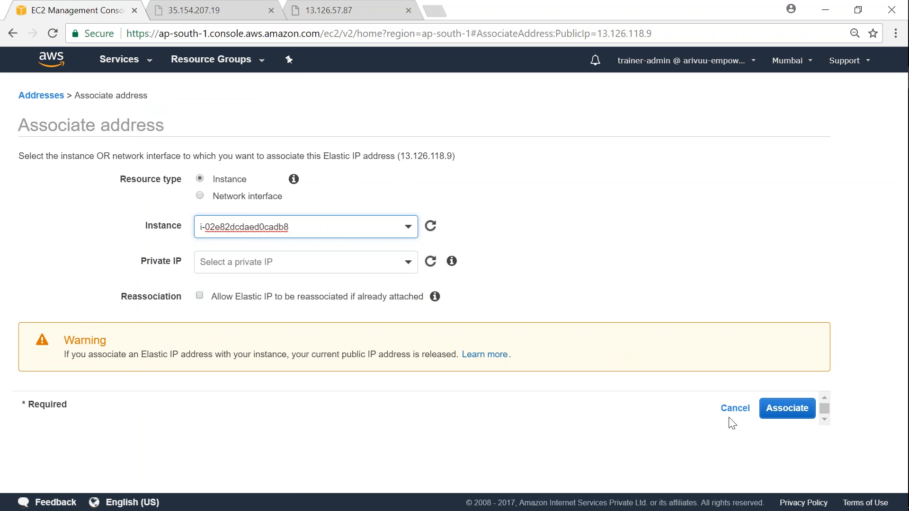
pyautogui.click(787, 408)
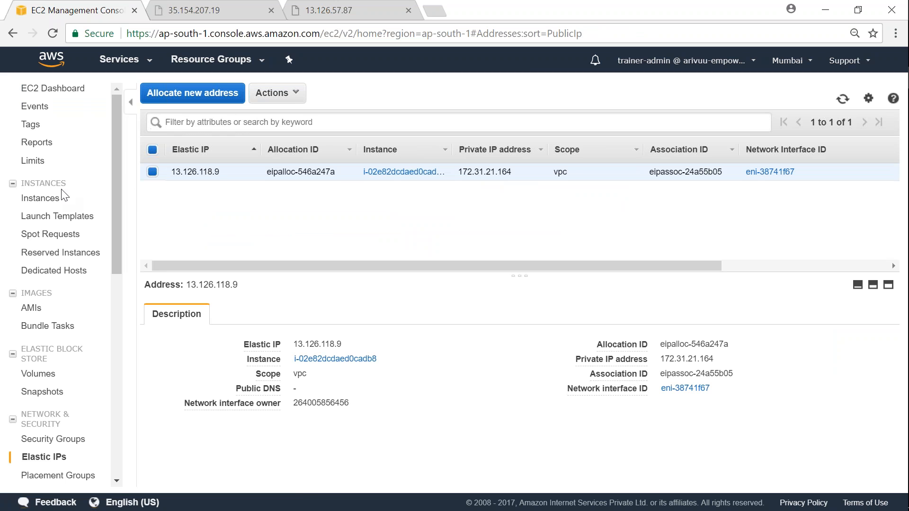
pyautogui.click(42, 198)
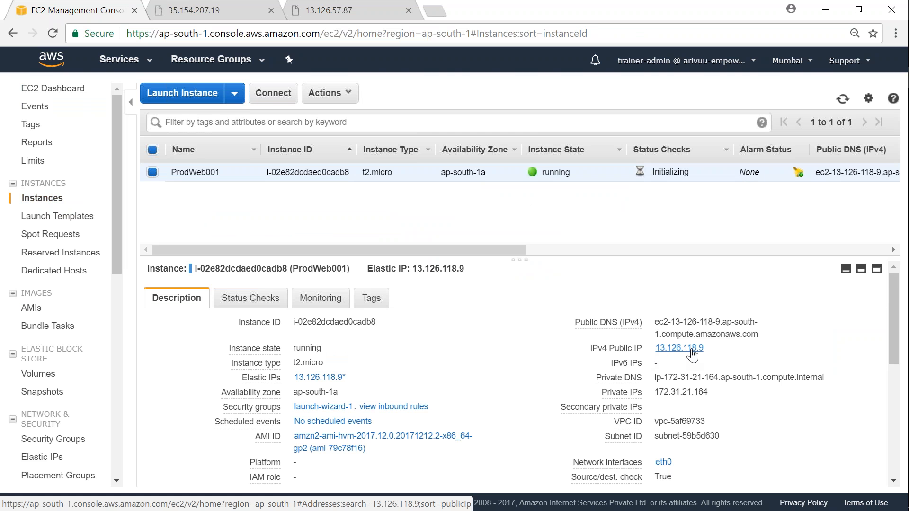
pyautogui.click(678, 347)
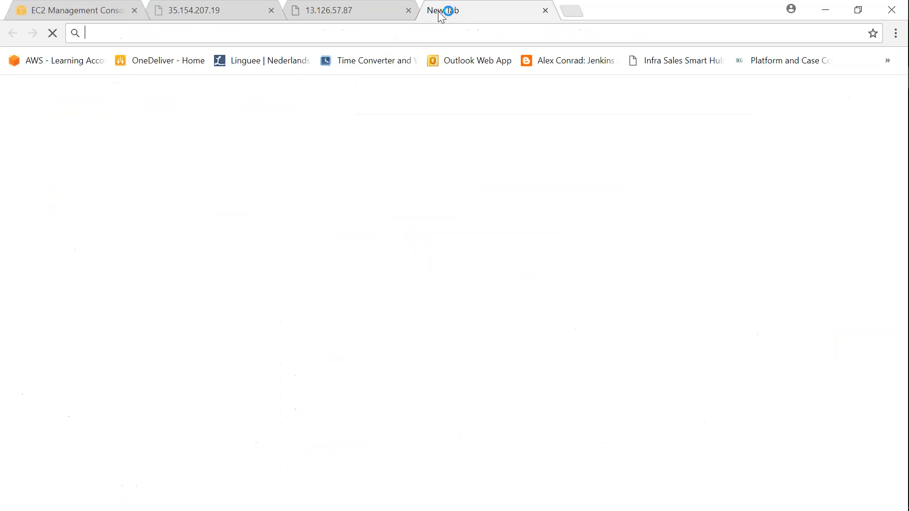
# Step: Load 13.126.118.9 to see 'Welcome to EC2 Demo', then return to the EC2 console
pyautogui.write('13.126.118.9')
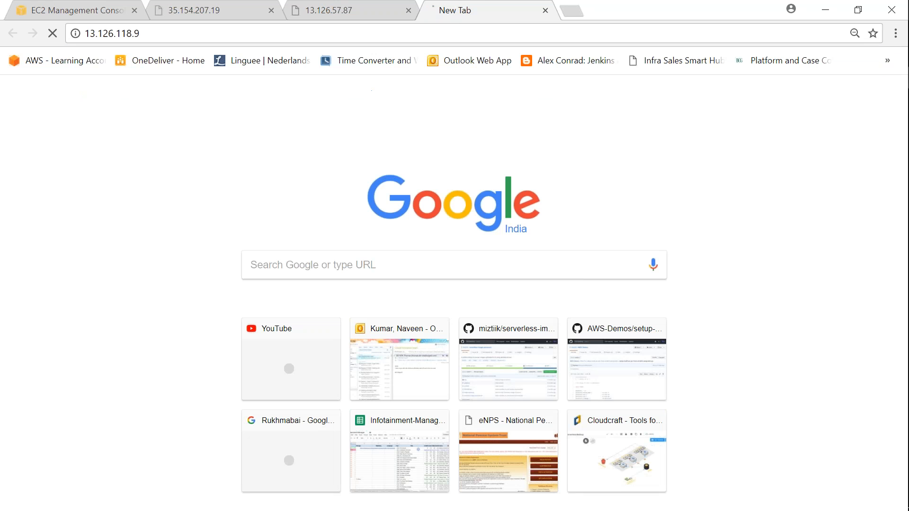
pyautogui.press('Return')
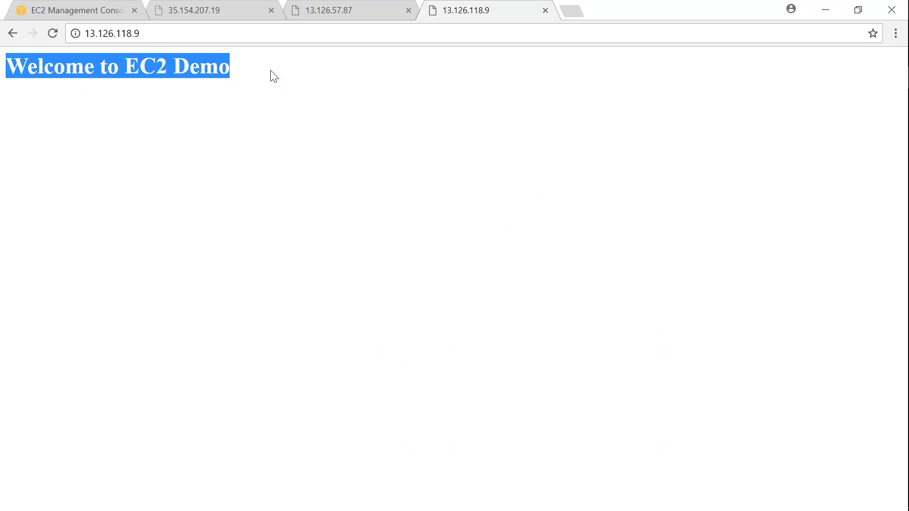
pyautogui.click(74, 10)
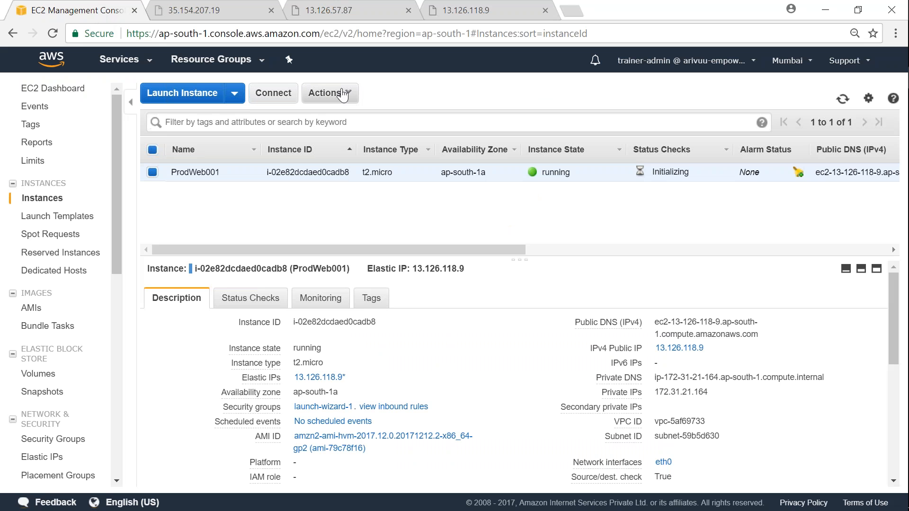
# Step: Stop ProdWeb001 with Yes, Stop and check it still shows Elastic IP 13.126.118.9
pyautogui.click(330, 93)
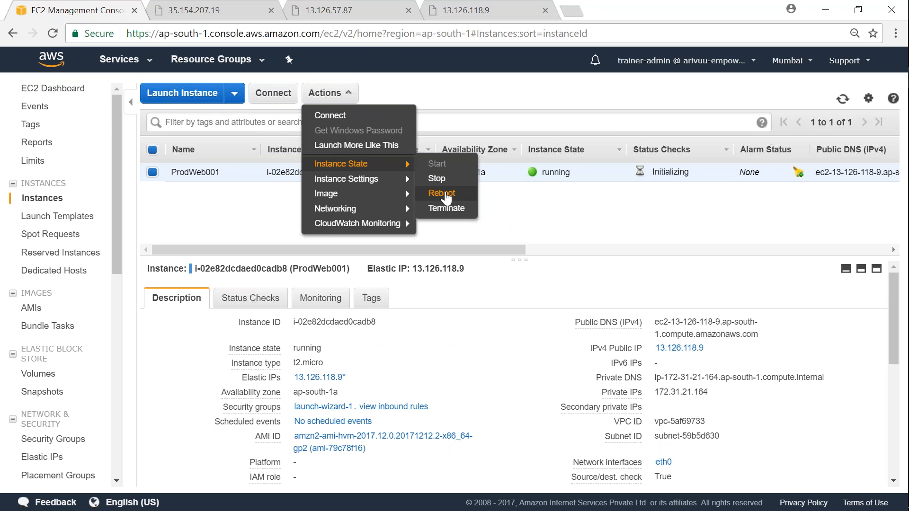
pyautogui.click(435, 179)
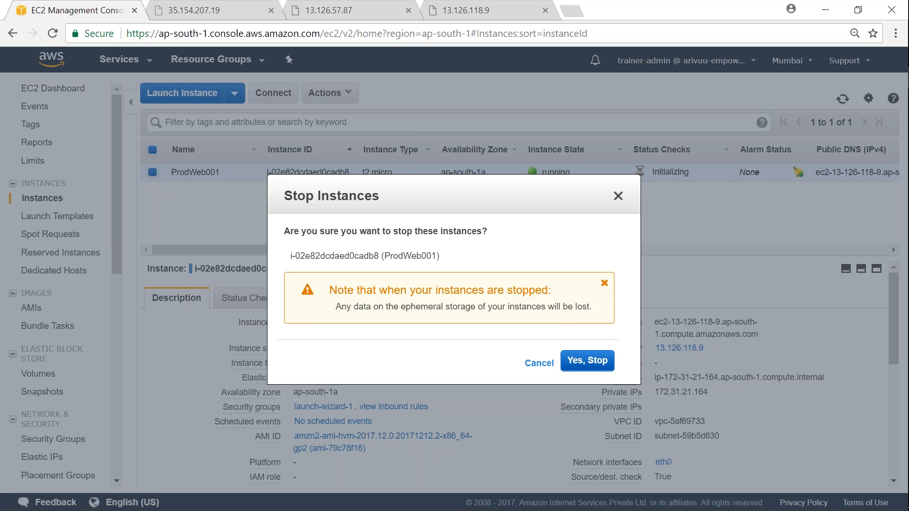
pyautogui.click(586, 360)
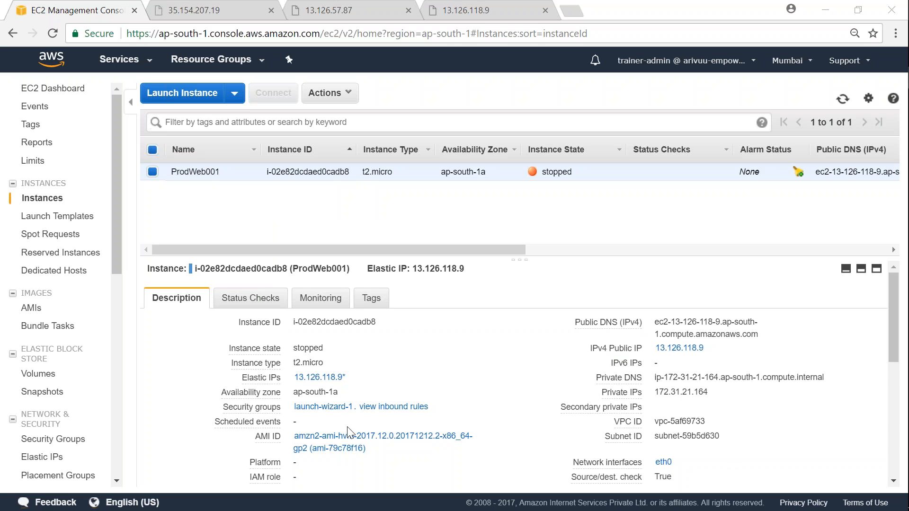
pyautogui.moveTo(289, 210)
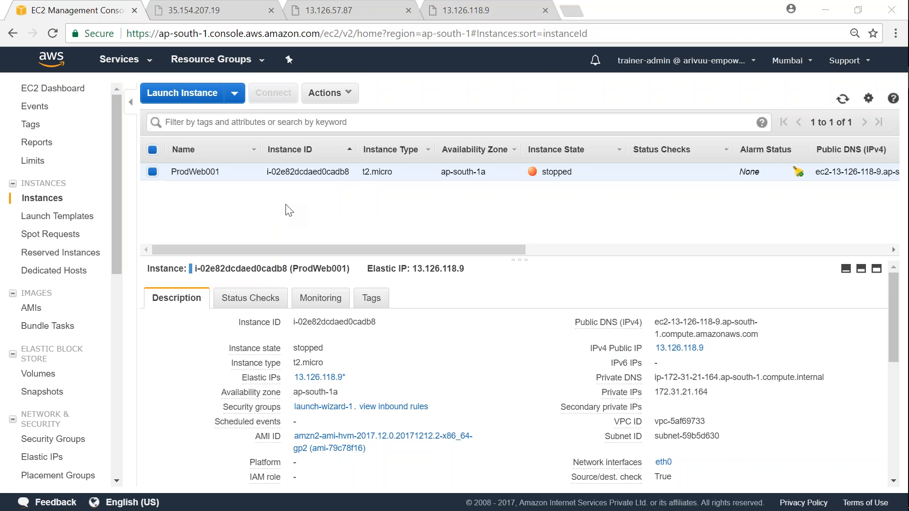
pyautogui.moveTo(462, 284)
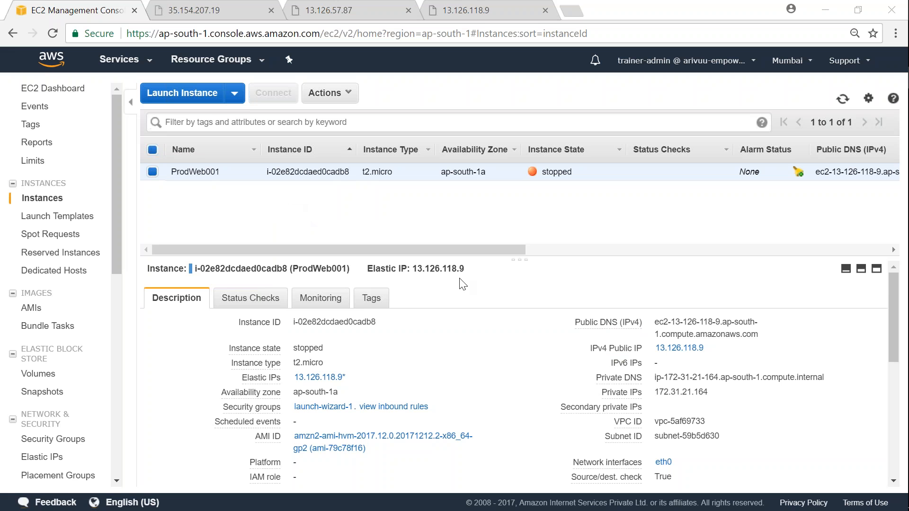
pyautogui.doubleClick(679, 348)
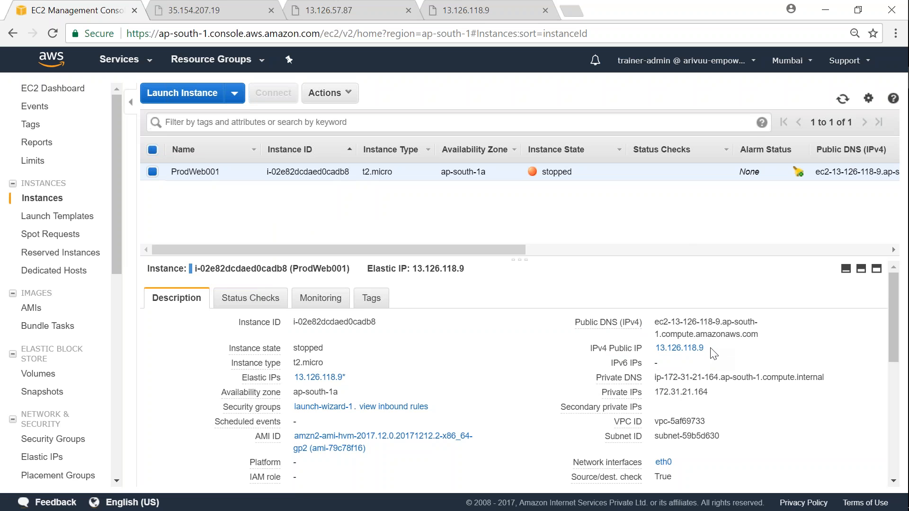
pyautogui.moveTo(708, 353)
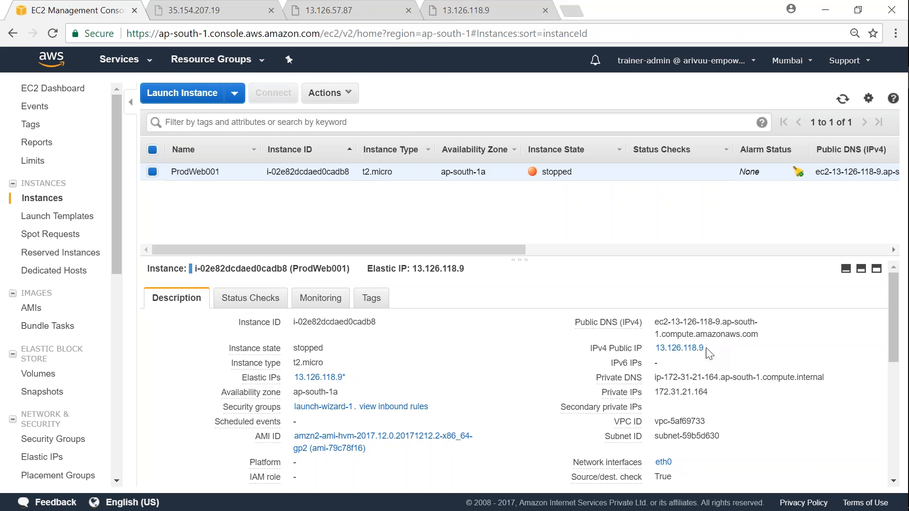
pyautogui.moveTo(374, 102)
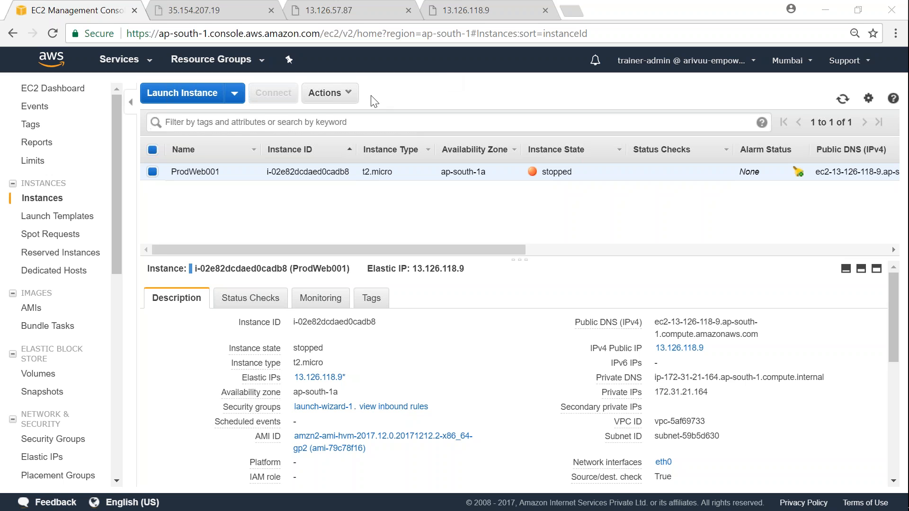
# Step: Start ProdWeb001 again with Yes, Start, keeping Elastic IP 13.126.118.9
pyautogui.click(330, 92)
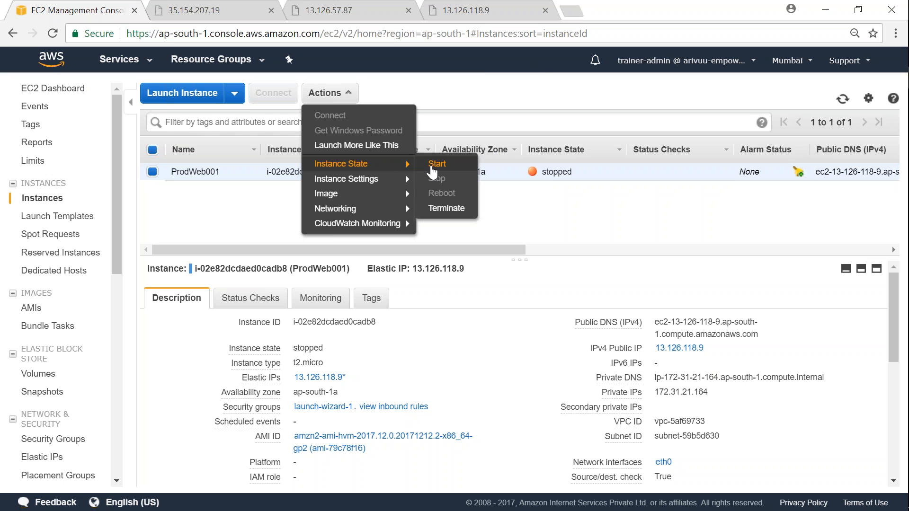
pyautogui.click(437, 164)
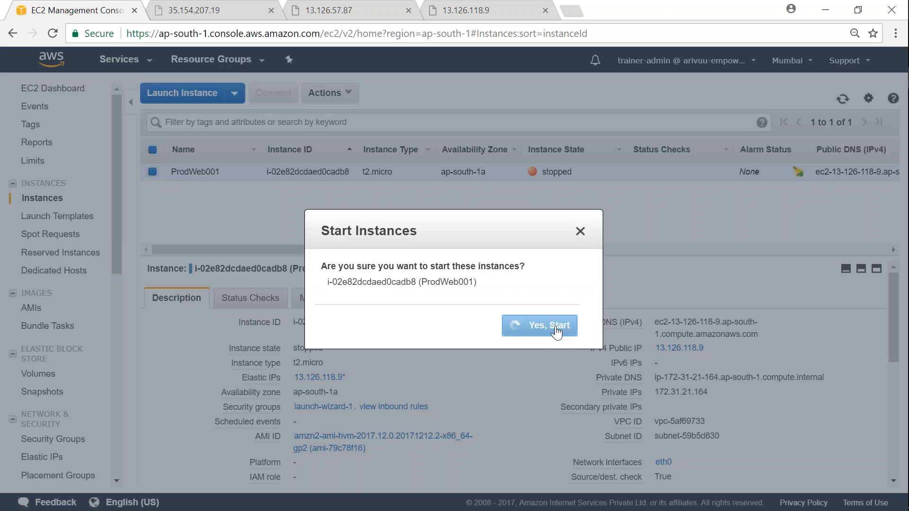
pyautogui.click(539, 325)
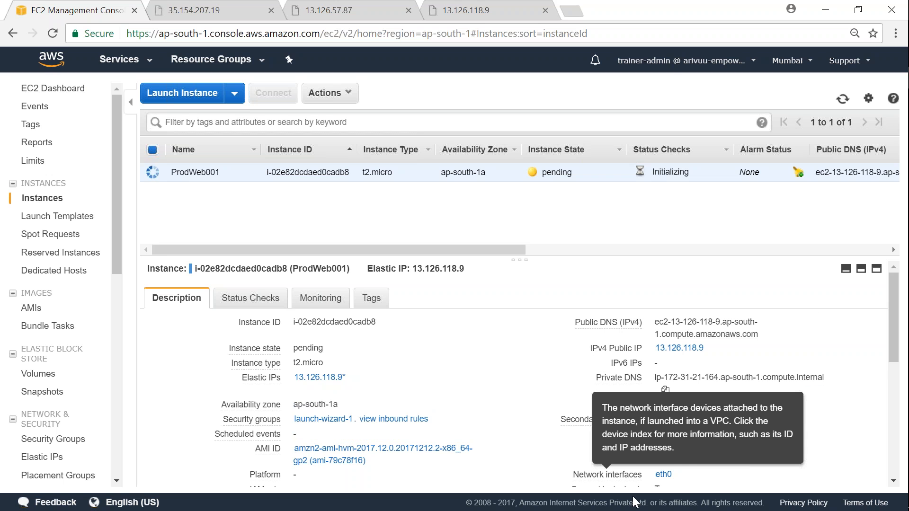
pyautogui.moveTo(387, 423)
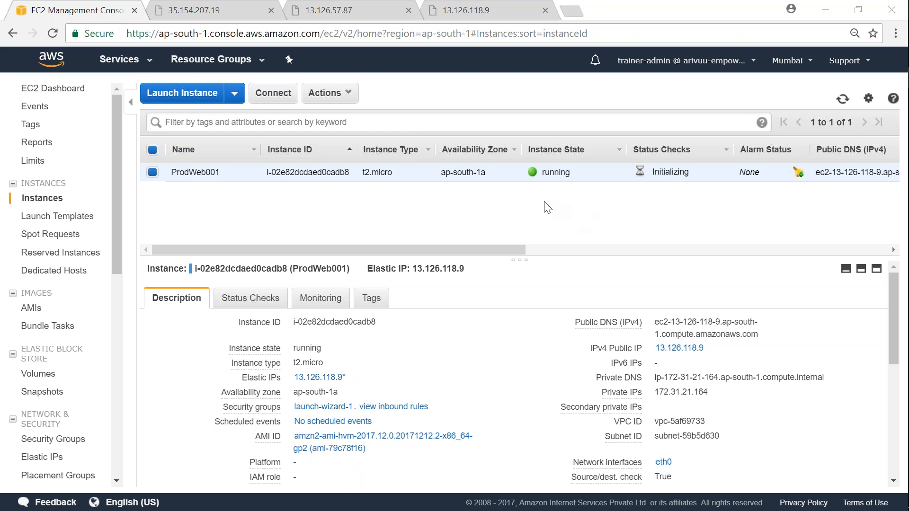
pyautogui.moveTo(573, 17)
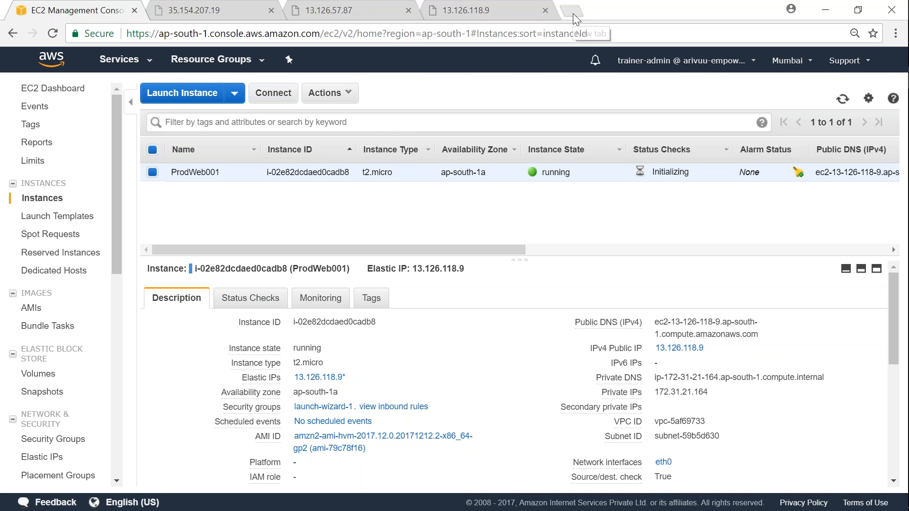
# Step: Open a new tab to revisit 13.126.118.9 after the restart
pyautogui.click(574, 9)
pyautogui.write('13.126.118.9')
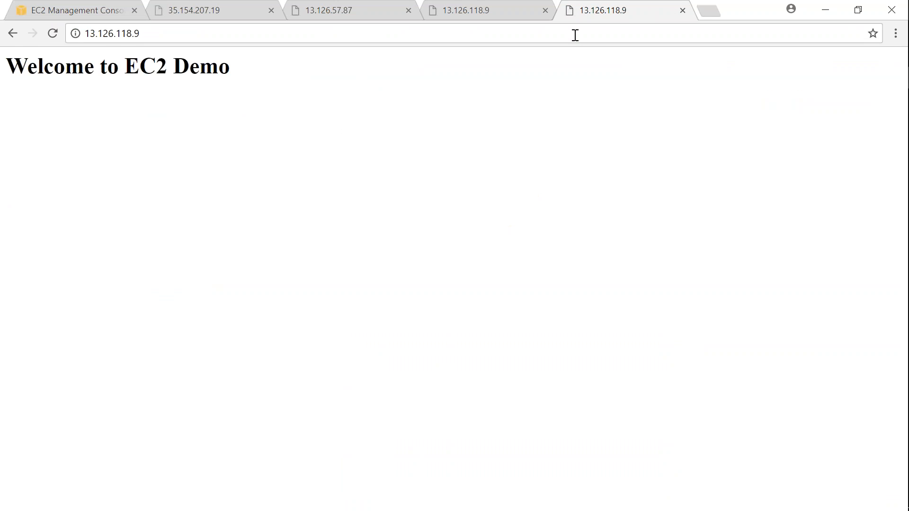
pyautogui.moveTo(480, 309)
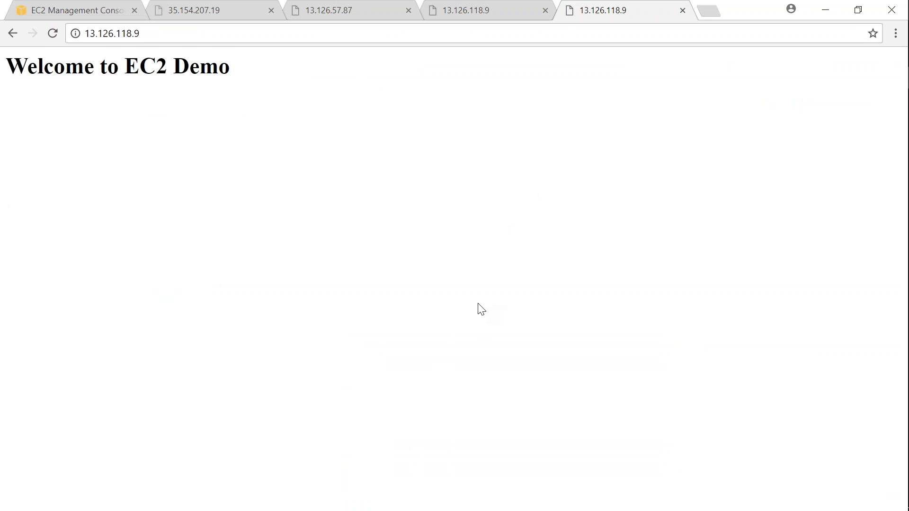
pyautogui.moveTo(484, 309)
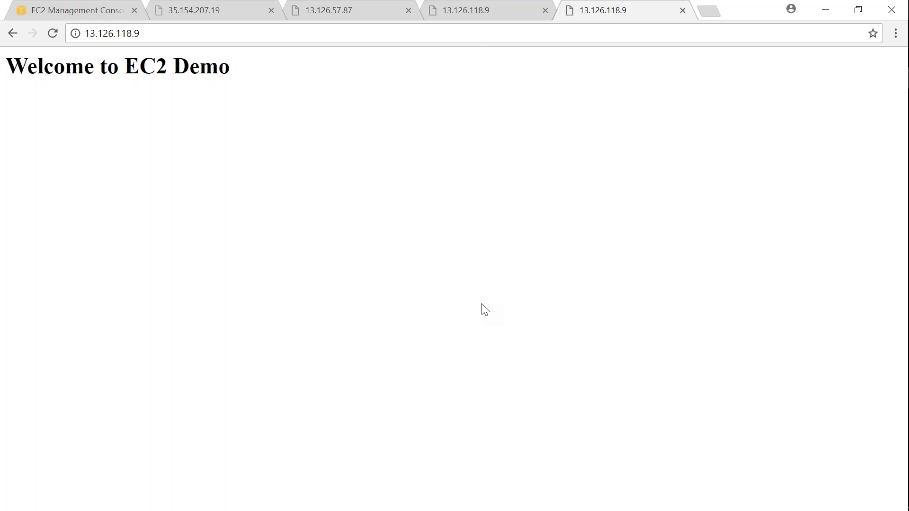
pyautogui.moveTo(451, 338)
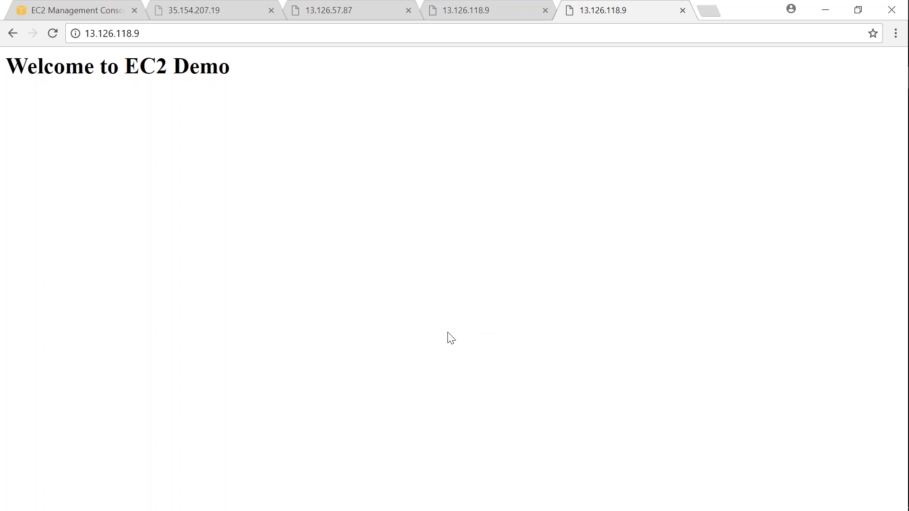
pyautogui.moveTo(297, 443)
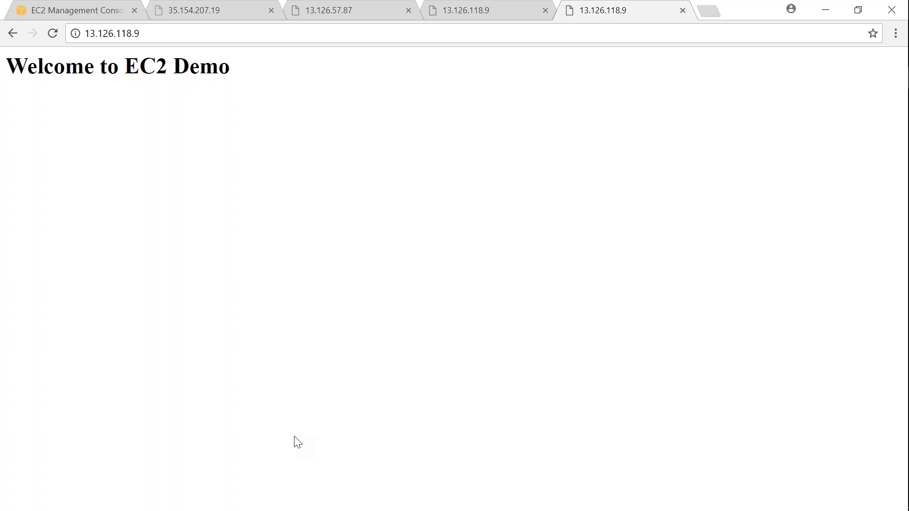